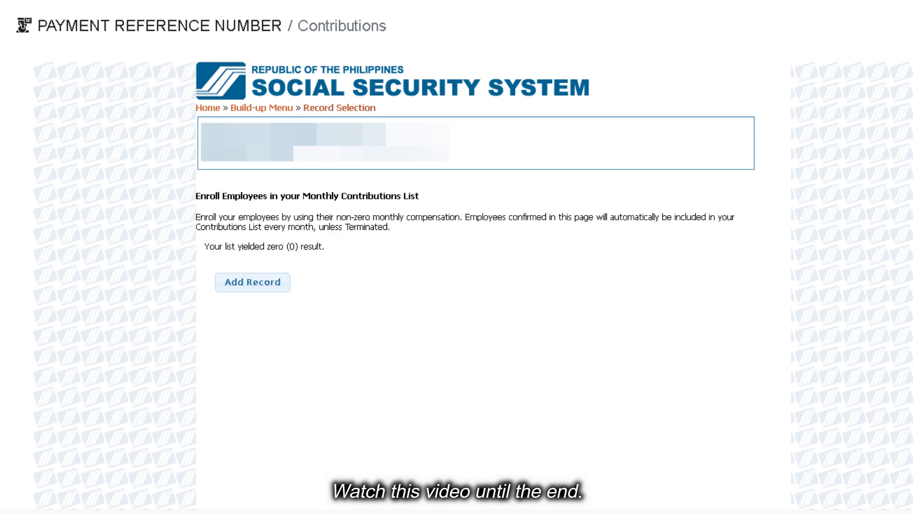
pyautogui.click(252, 281)
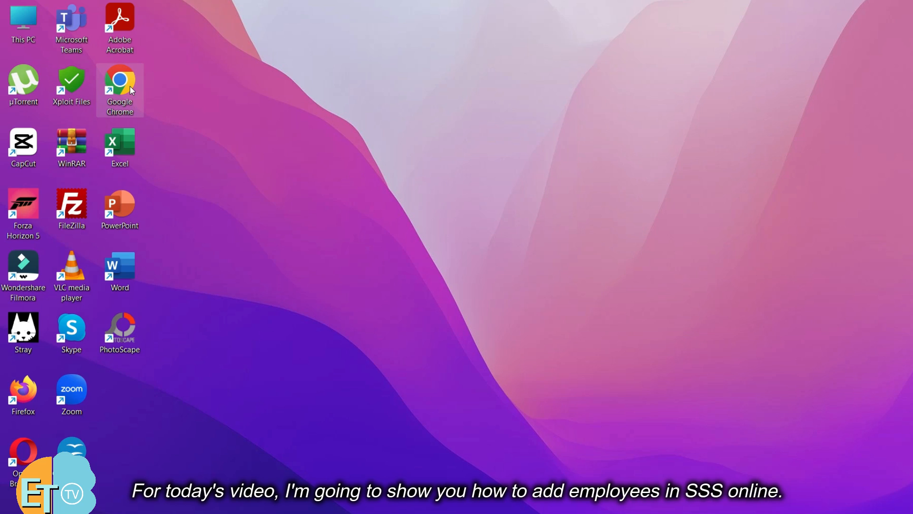
pyautogui.rightClick(119, 81)
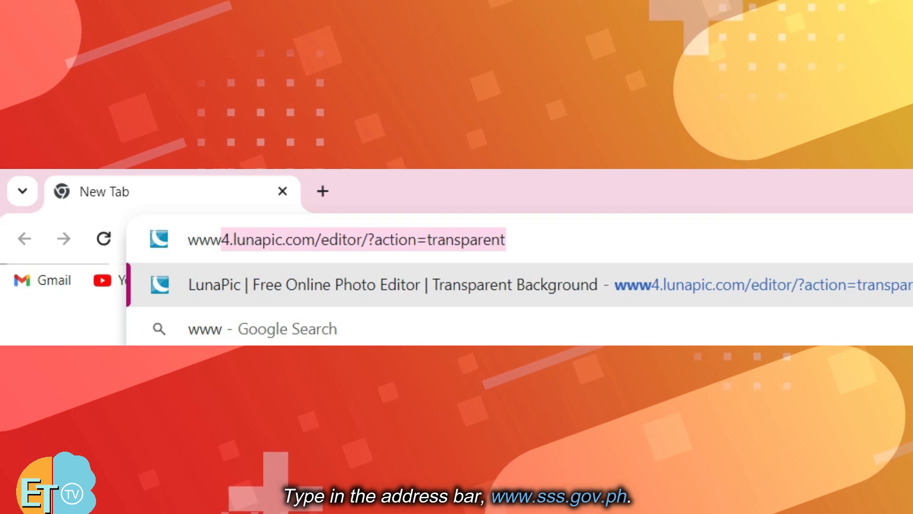
pyautogui.write('www.sss.gov.ph')
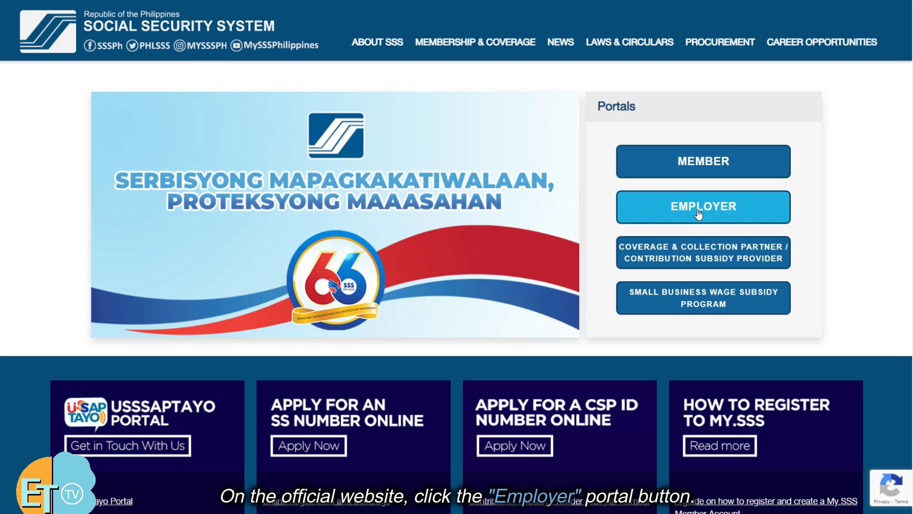
# - Sign in to the Employer portal with the account's User ID and Password
pyautogui.click(702, 206)
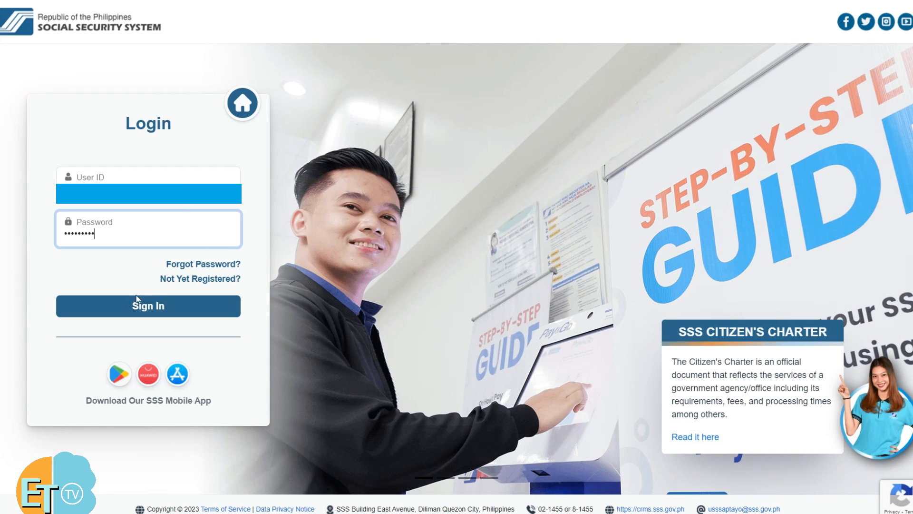
pyautogui.click(148, 305)
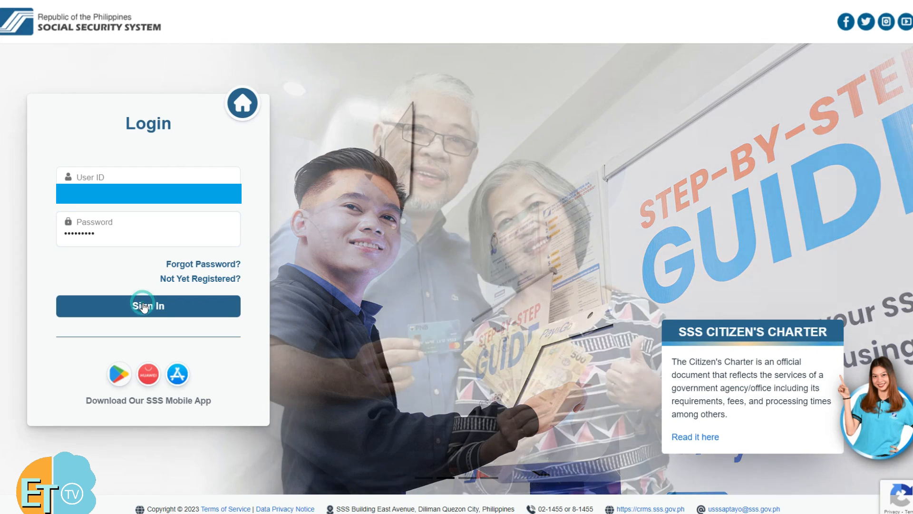
pyautogui.click(149, 305)
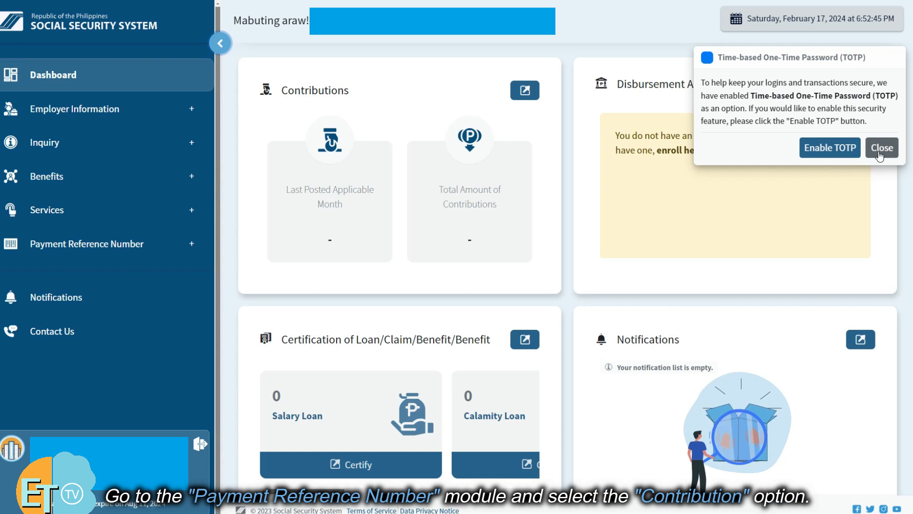
# - Dismiss the TOTP notice and navigate to Payment Reference Number > Contributions
pyautogui.click(881, 148)
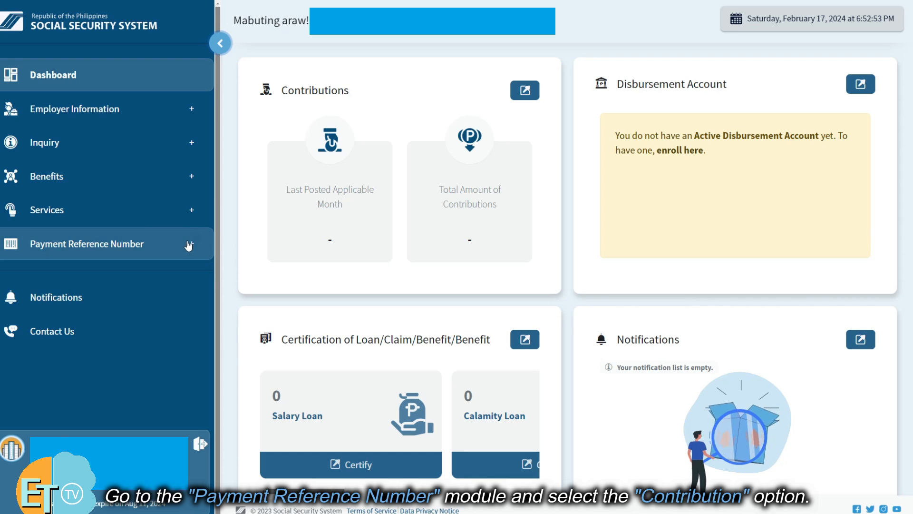
pyautogui.click(87, 244)
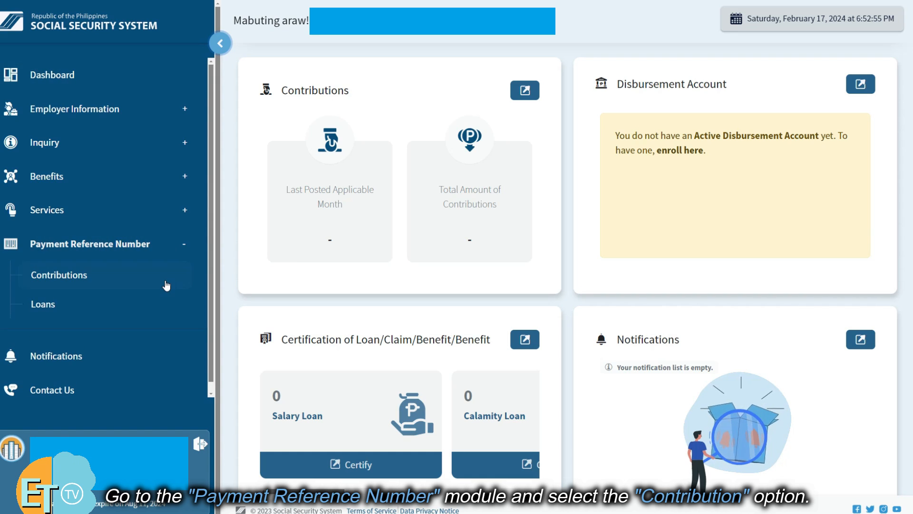
pyautogui.click(58, 274)
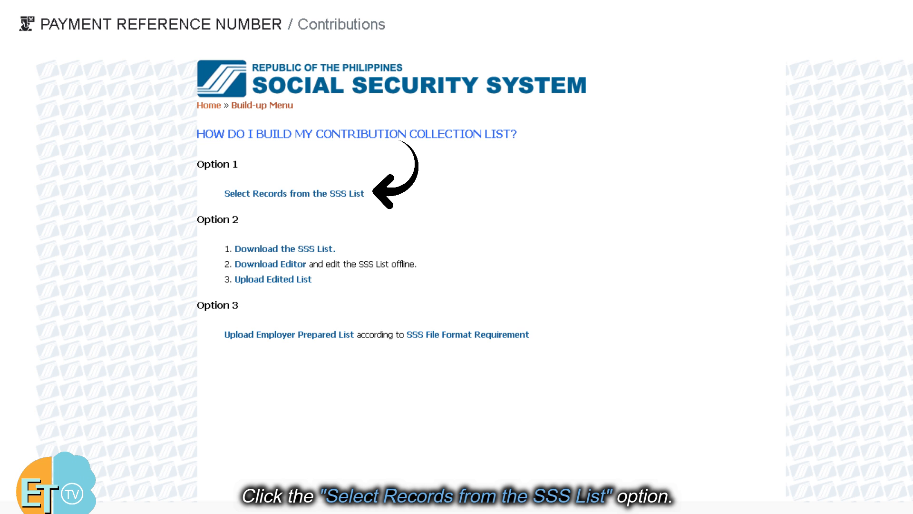
# - Add two employee records from the SSS list with compensations 9,100.00 and 8,580.00
pyautogui.click(293, 193)
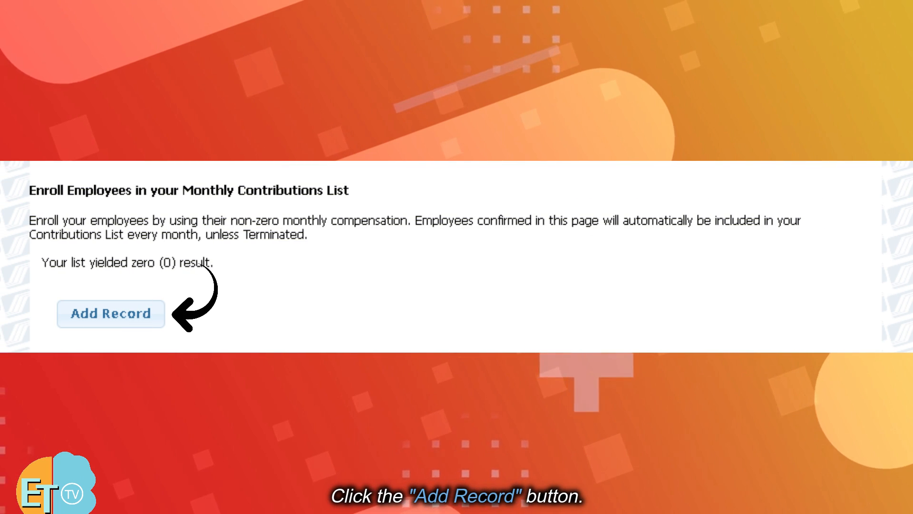
pyautogui.click(110, 313)
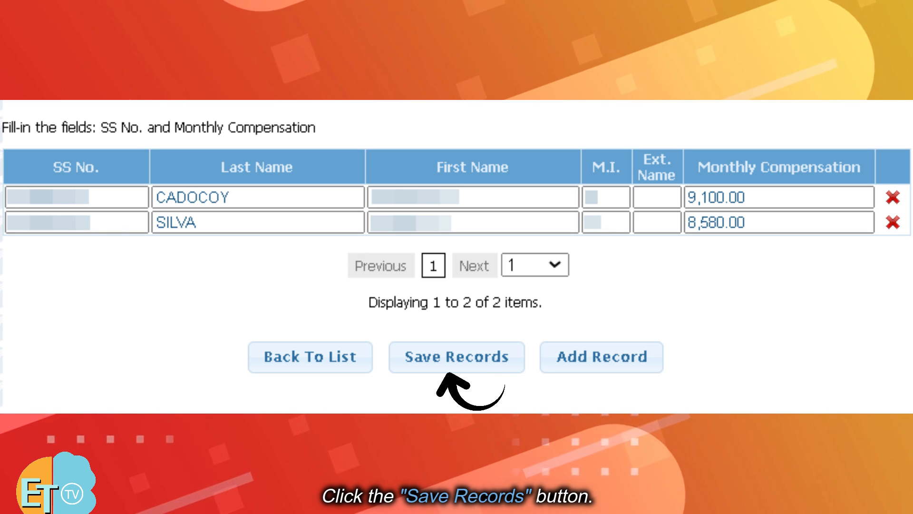
pyautogui.click(457, 357)
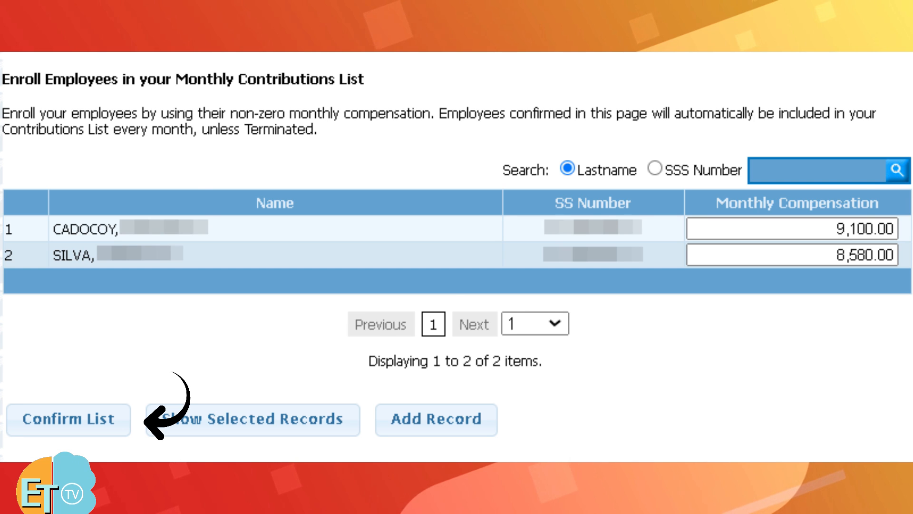
# - Confirm and submit the two-employee list, yielding a January 2024 total of Php 2,470.00
pyautogui.click(69, 420)
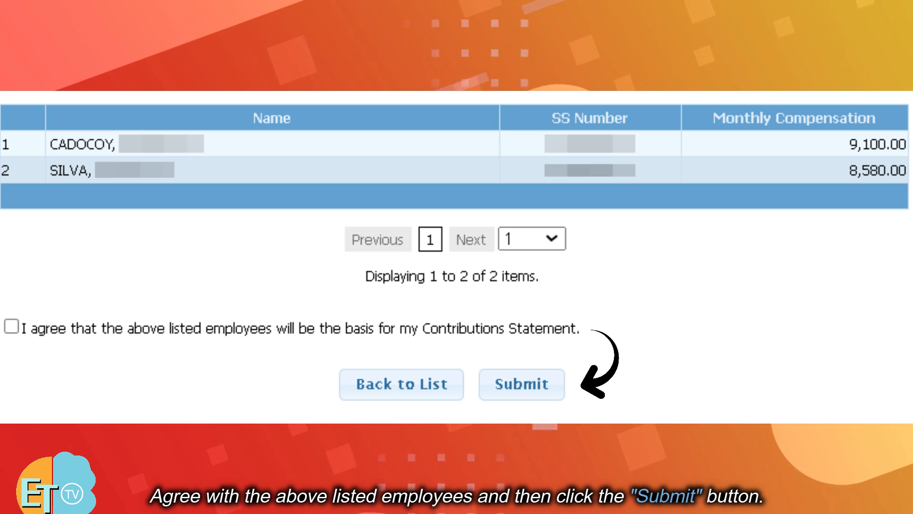
pyautogui.click(520, 384)
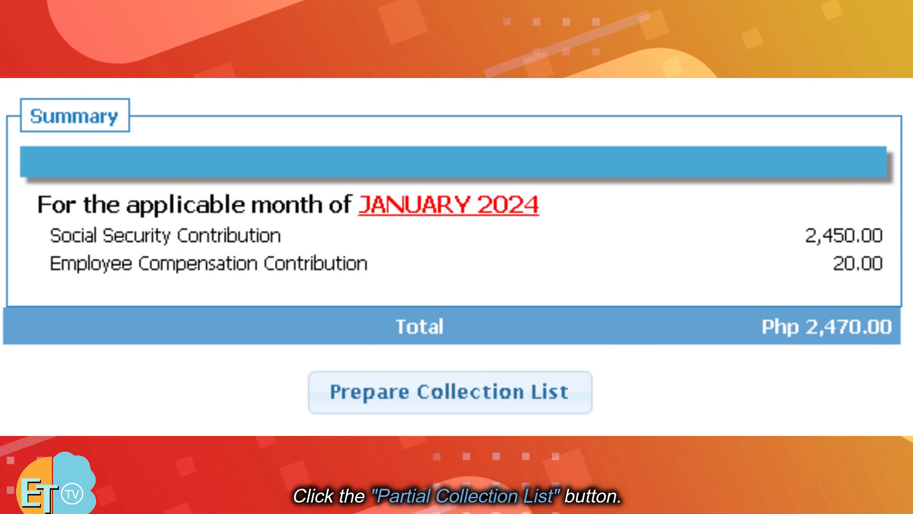
# - Prepare the e-CCL of Php 2,470.00 due 2/29/24 so it is ready to download
pyautogui.click(449, 391)
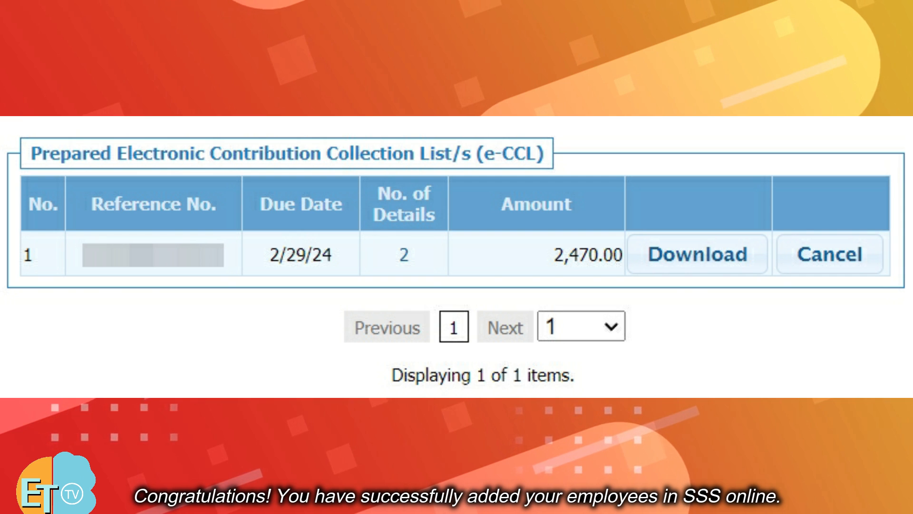